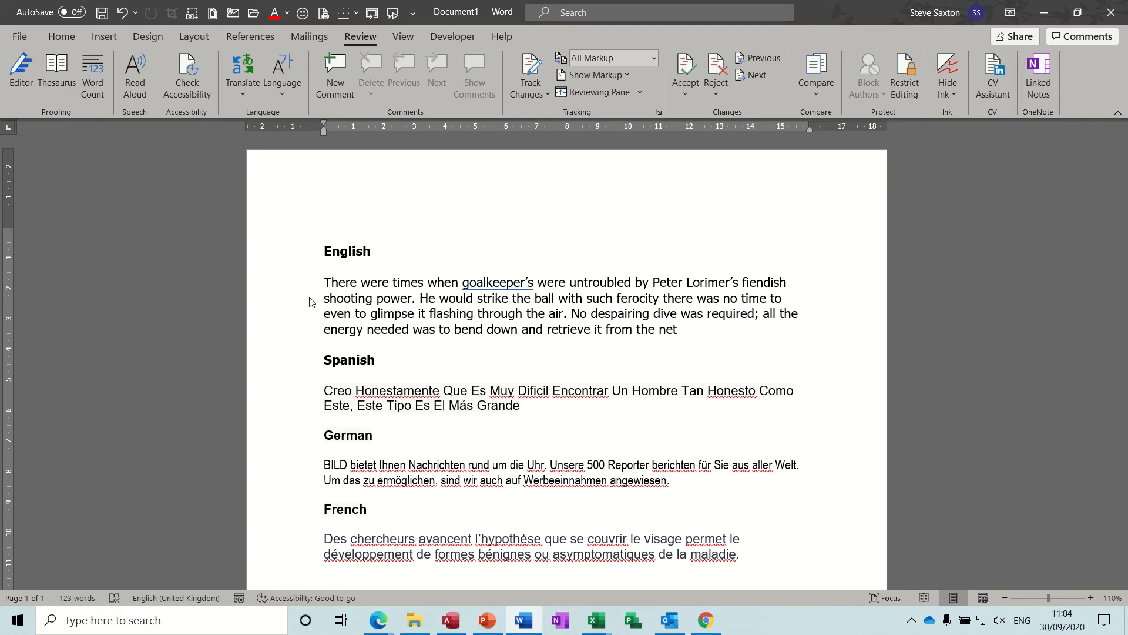
mouse_move(416, 342)
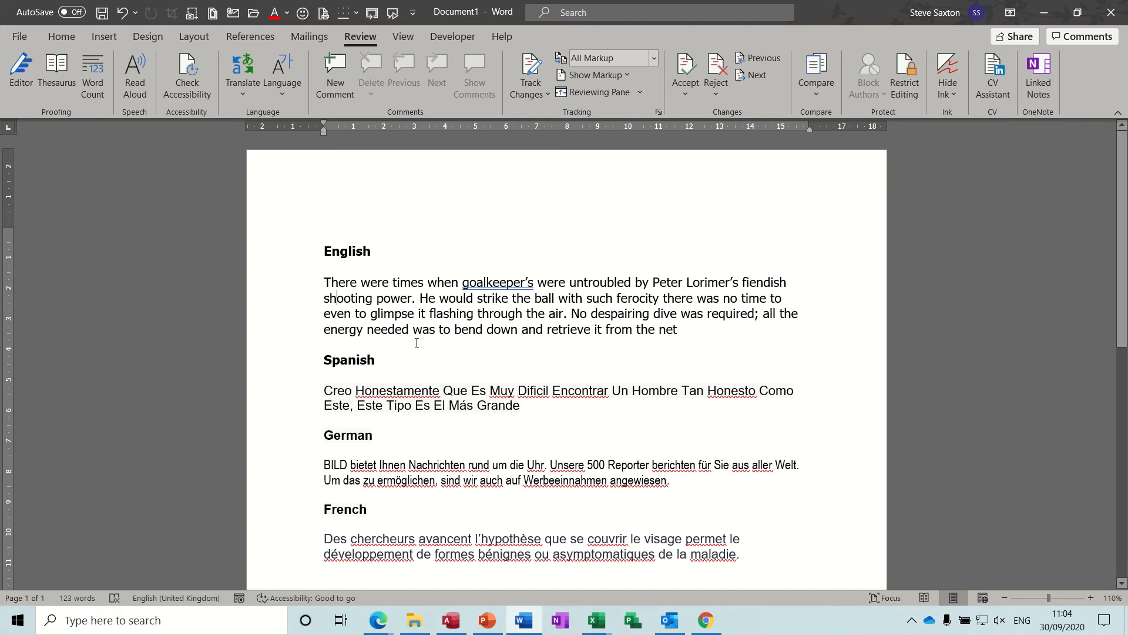
mouse_move(303, 288)
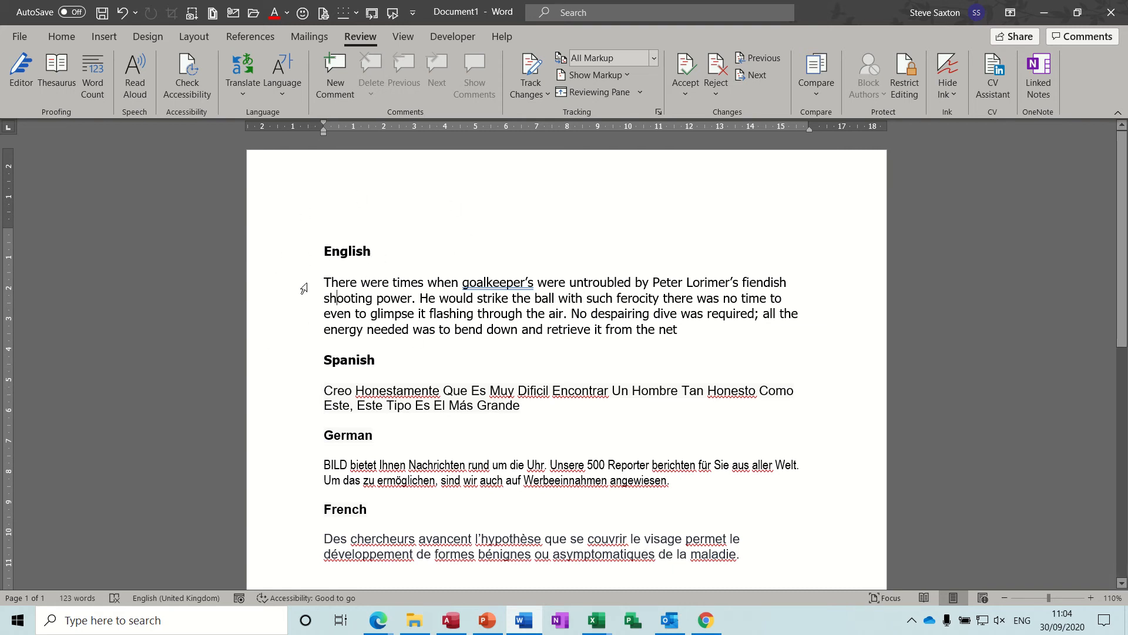
mouse_move(275, 440)
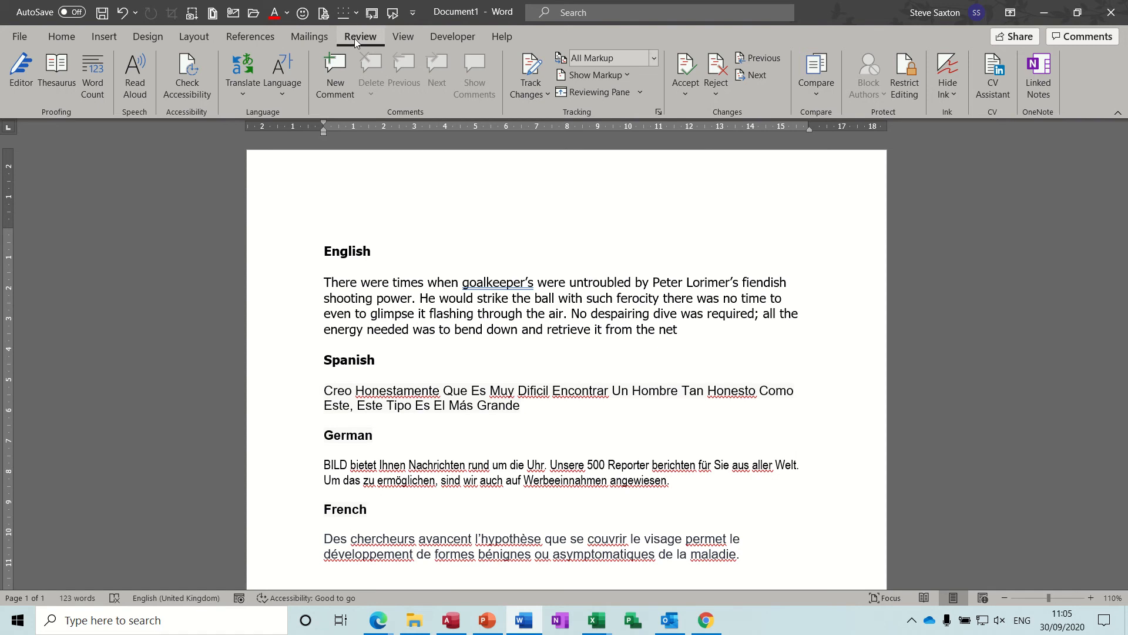
Step: Open the Translator pane via Review > Translate > Translate Selection
click(336, 297)
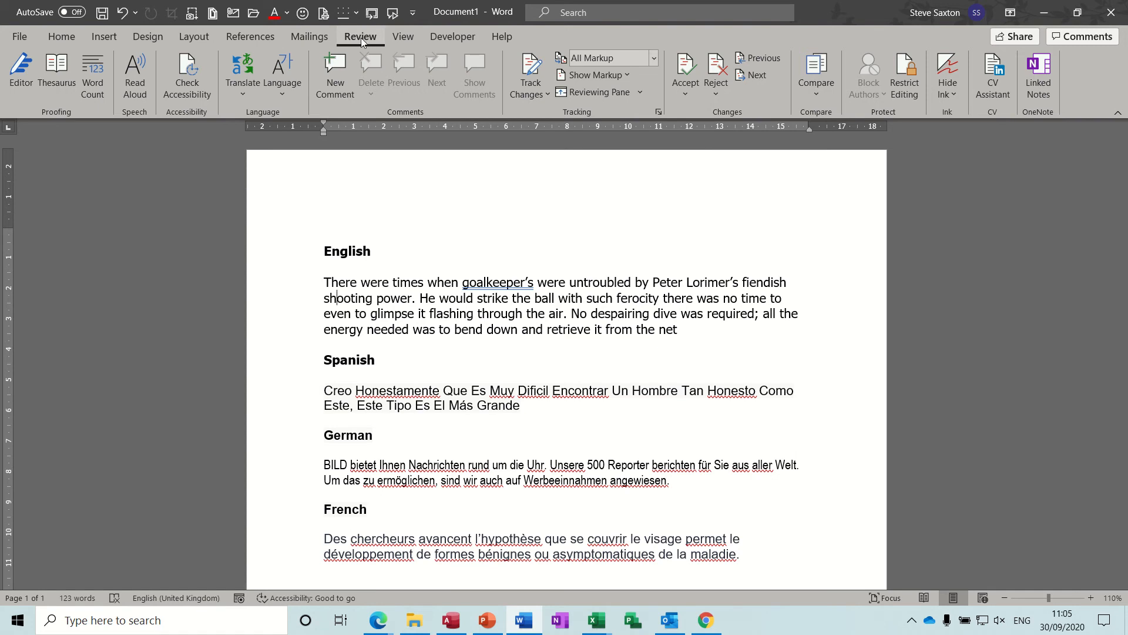
click(242, 76)
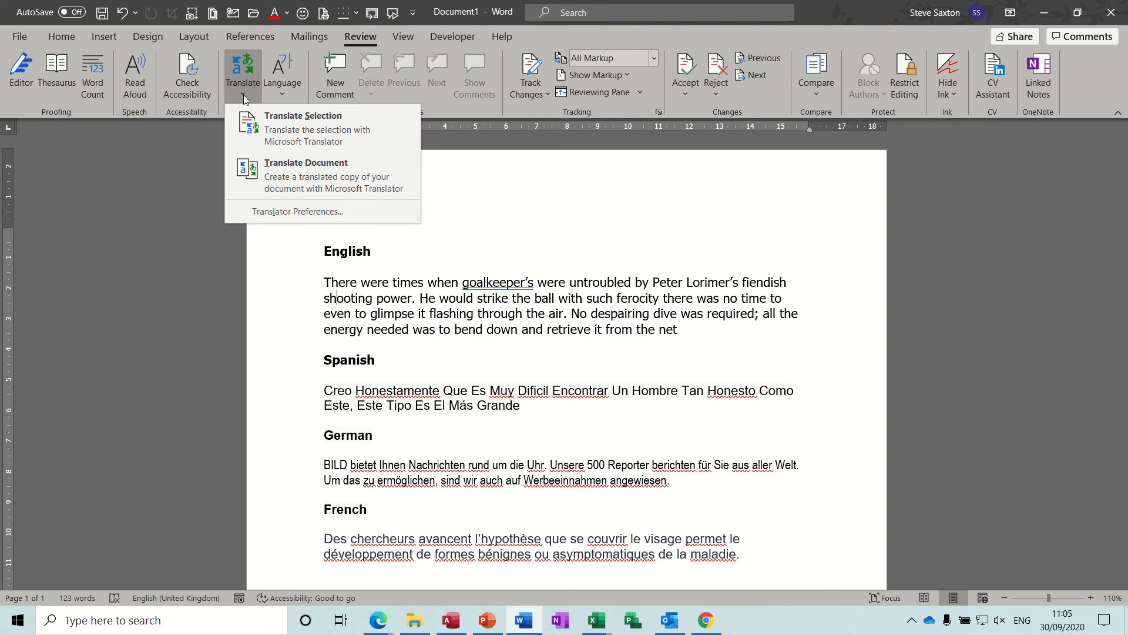
mouse_move(302, 128)
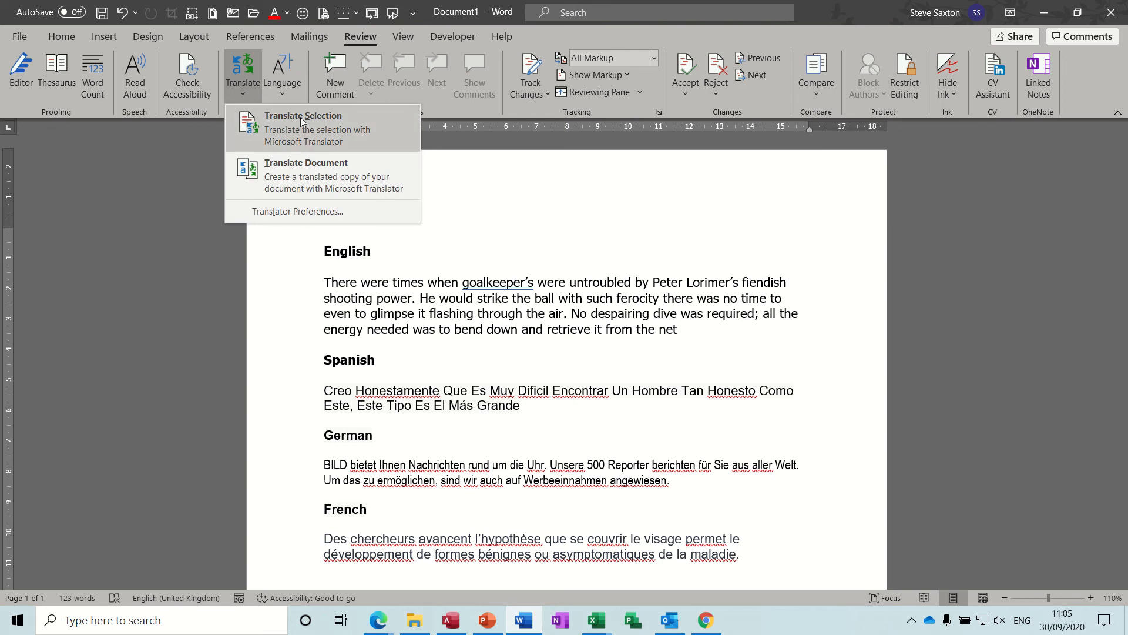
mouse_move(303, 128)
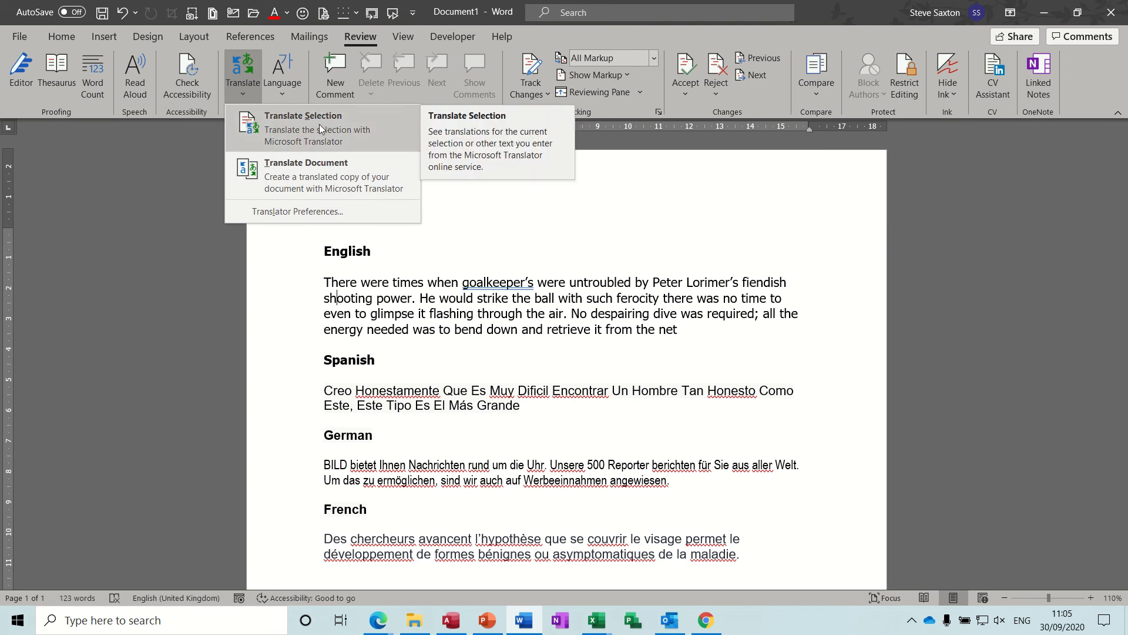
click(302, 128)
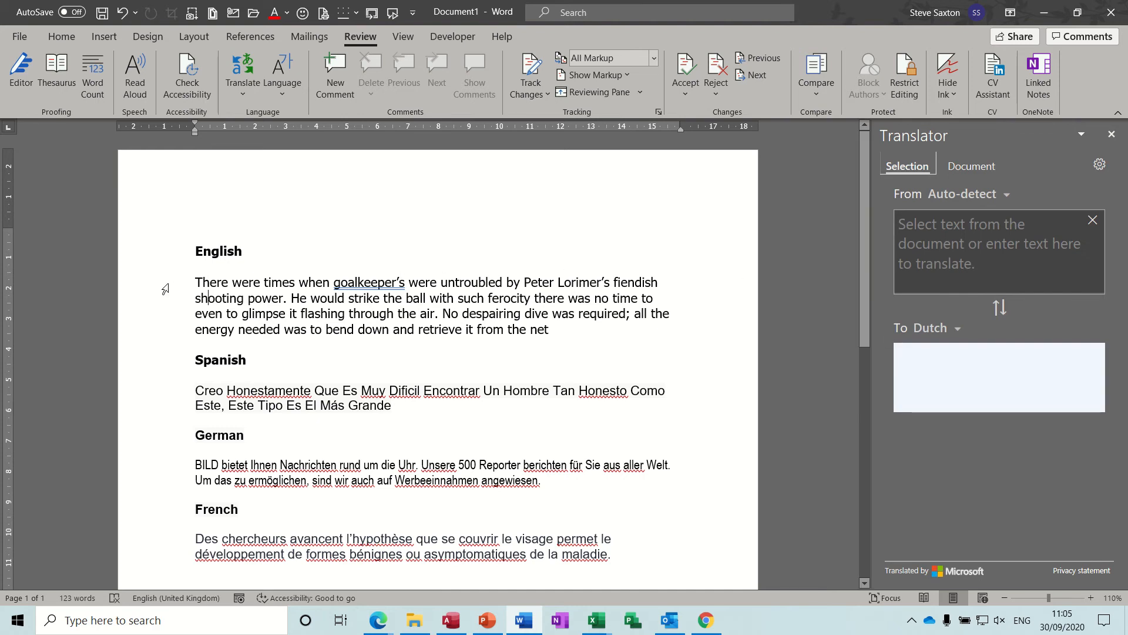
Step: Select the English paragraph and translate it into French in the Translator pane
drag(195, 282, 547, 329)
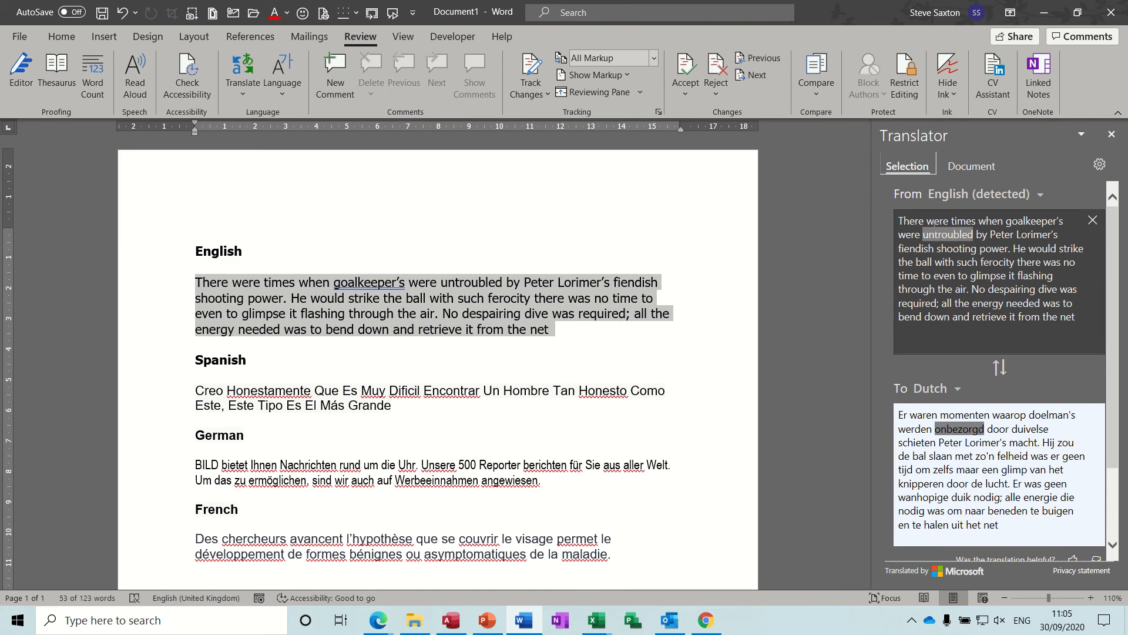
click(997, 260)
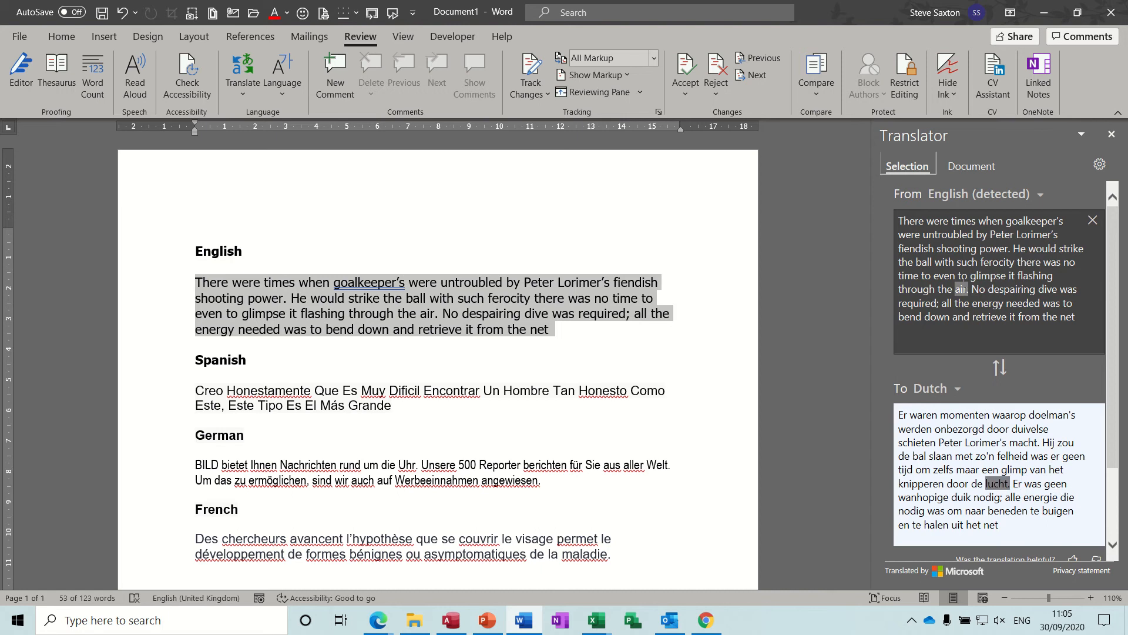
click(954, 388)
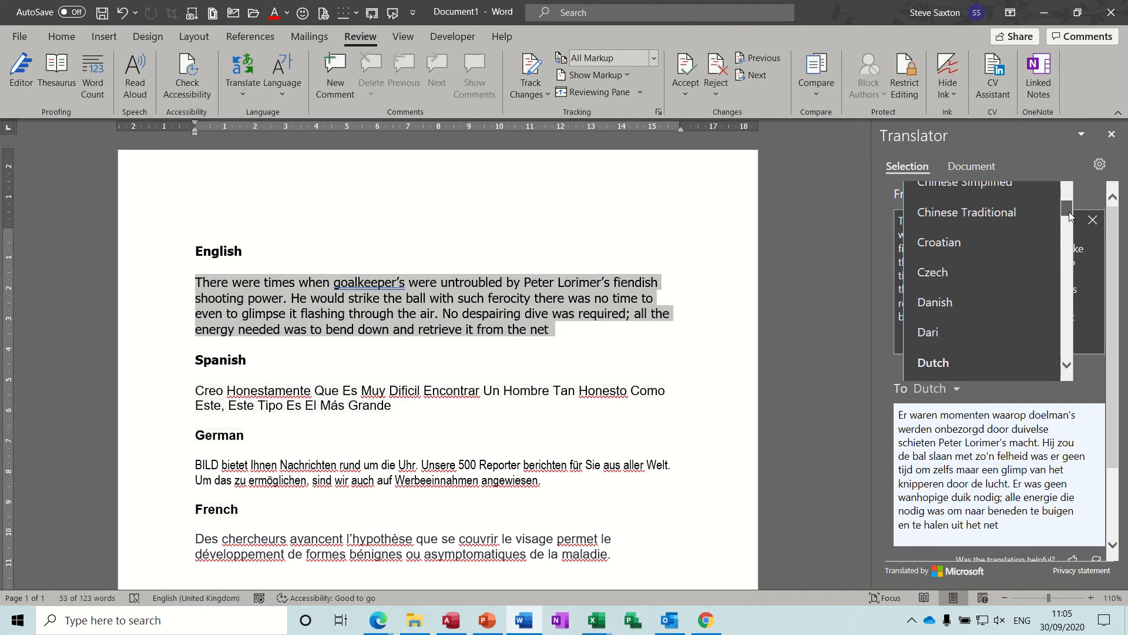
scroll(down, 3)
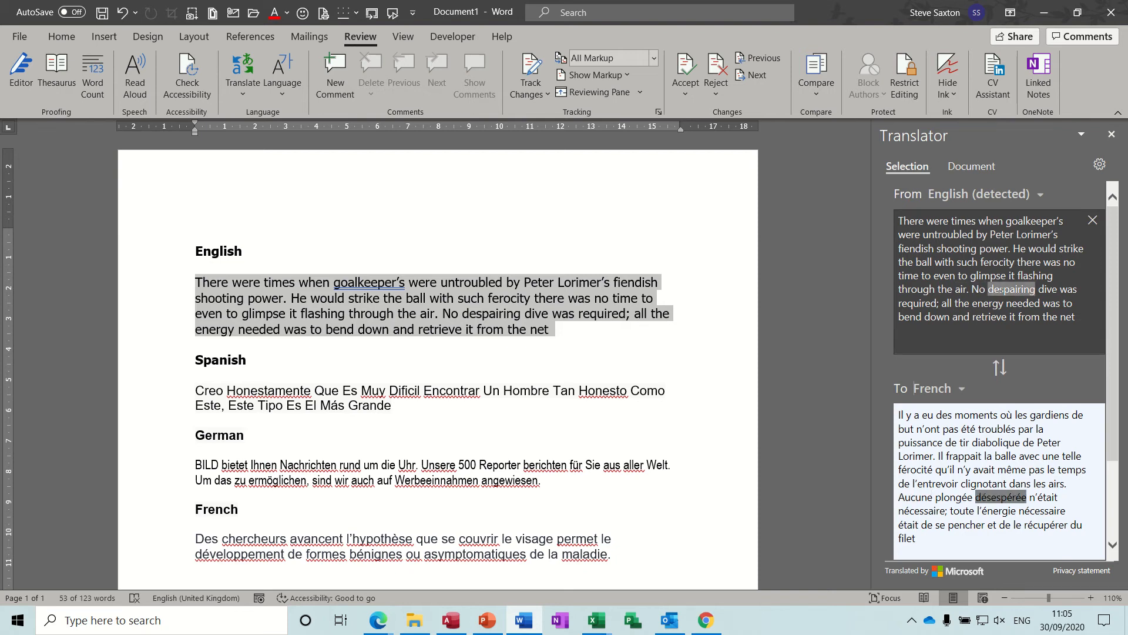
click(1035, 275)
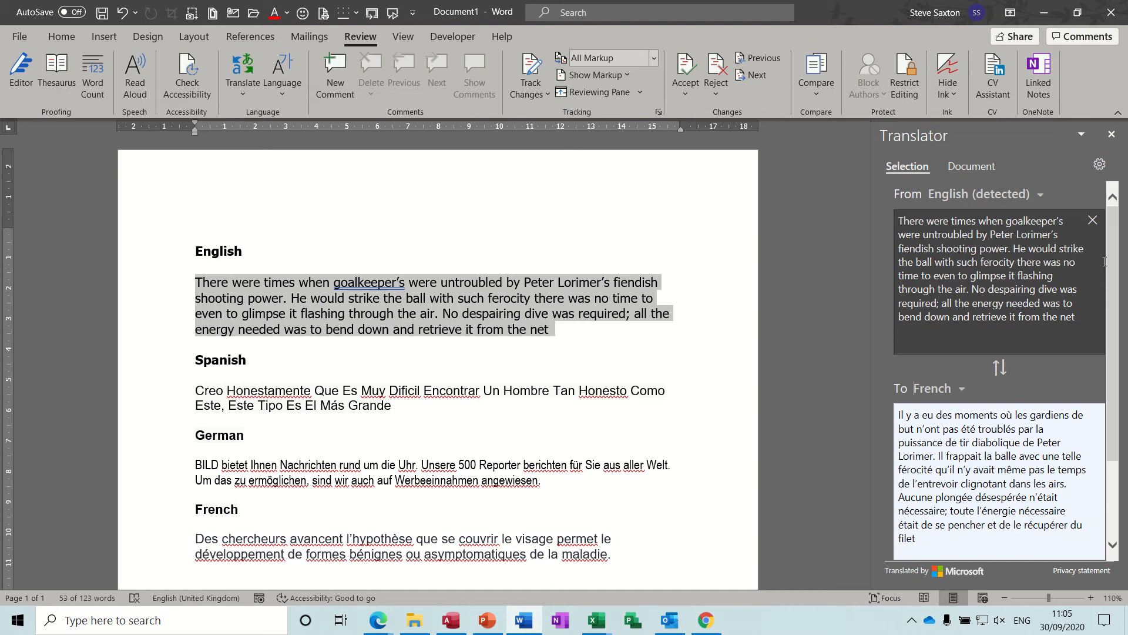
scroll(down, 3)
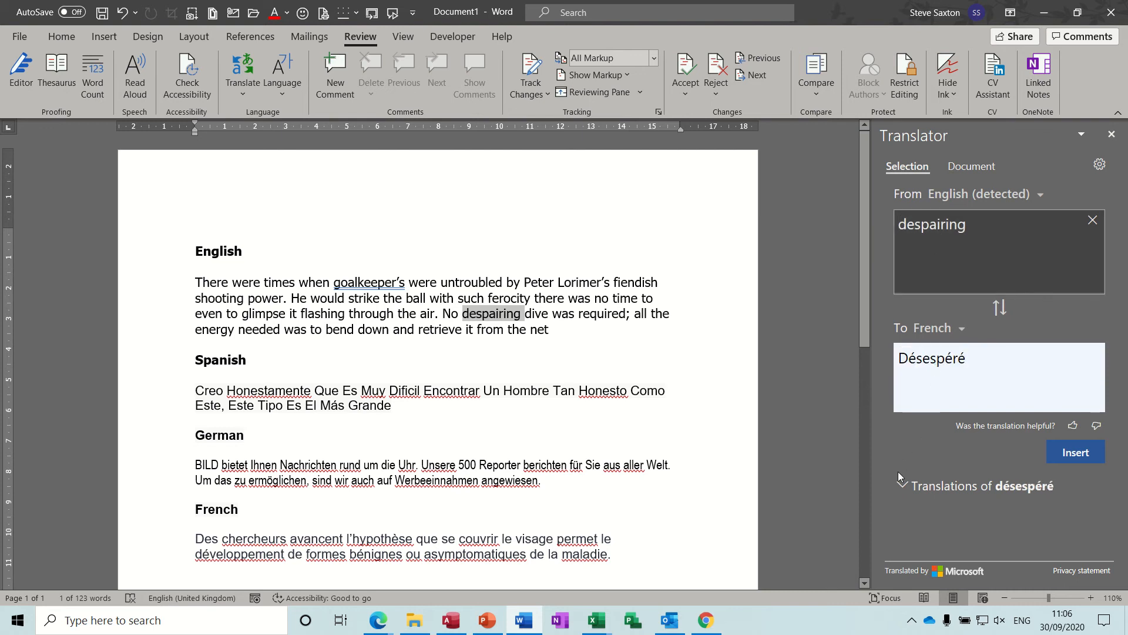
mouse_move(905, 484)
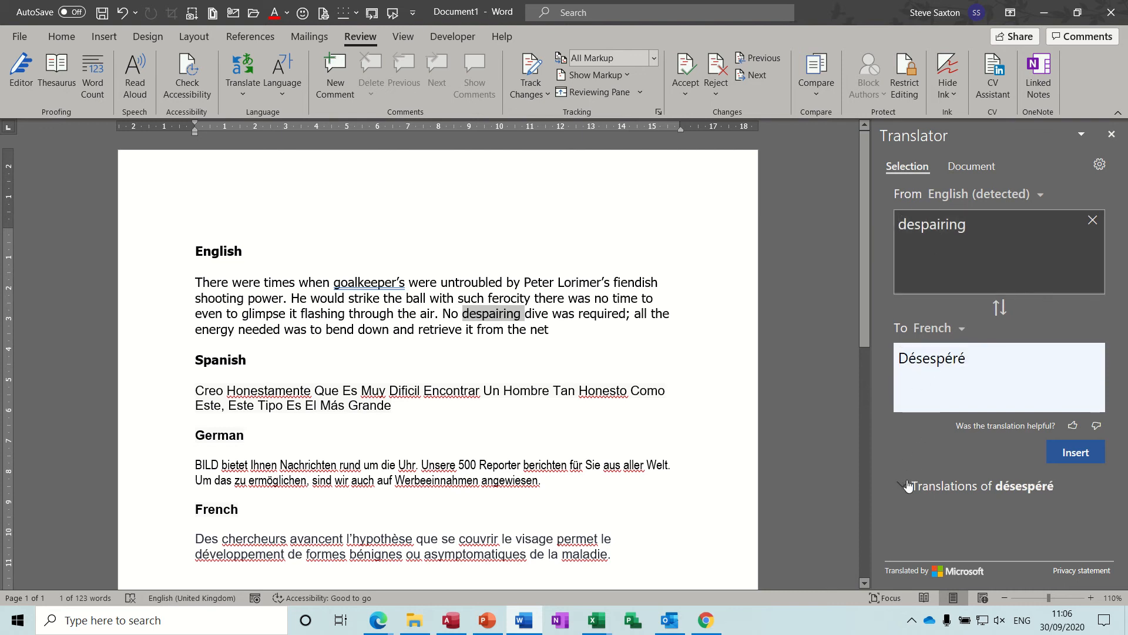
click(902, 485)
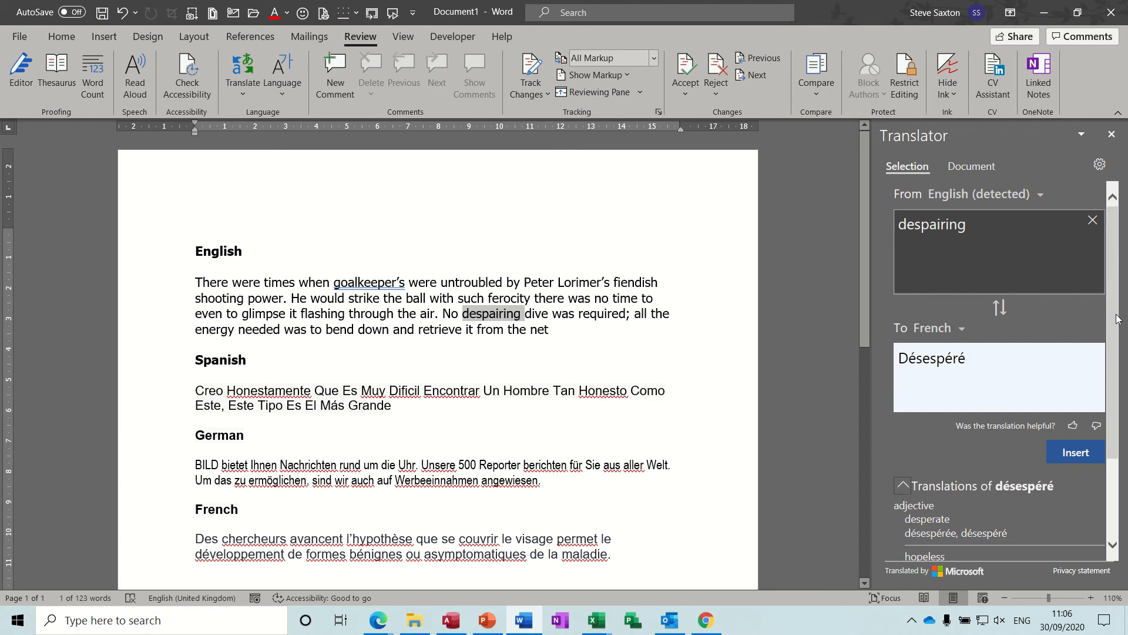
scroll(down, 3)
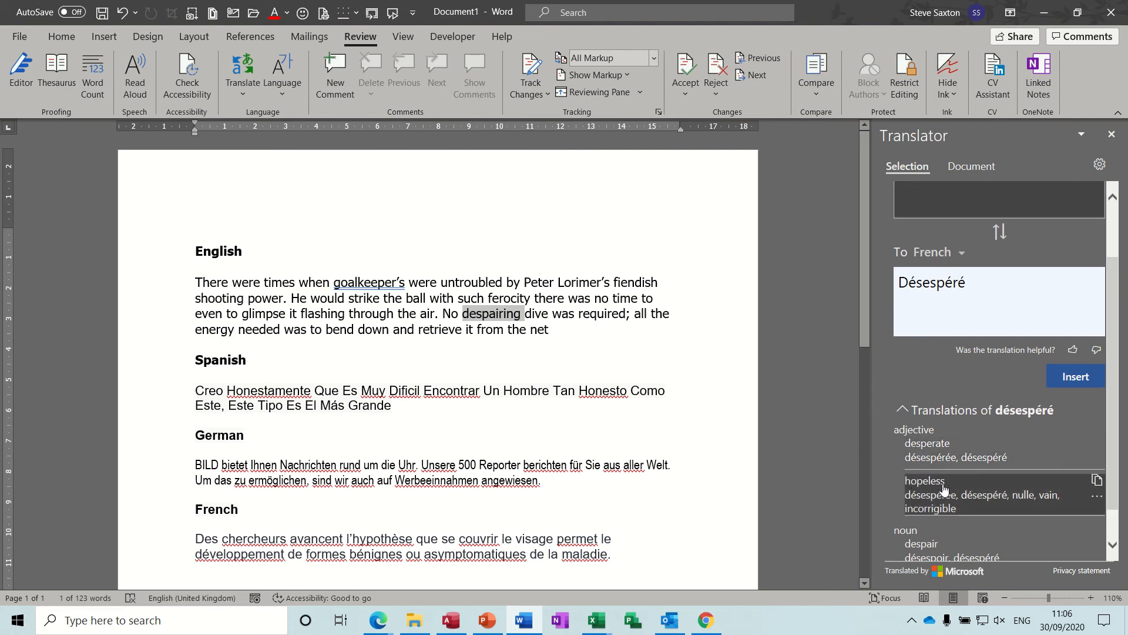
mouse_move(928, 547)
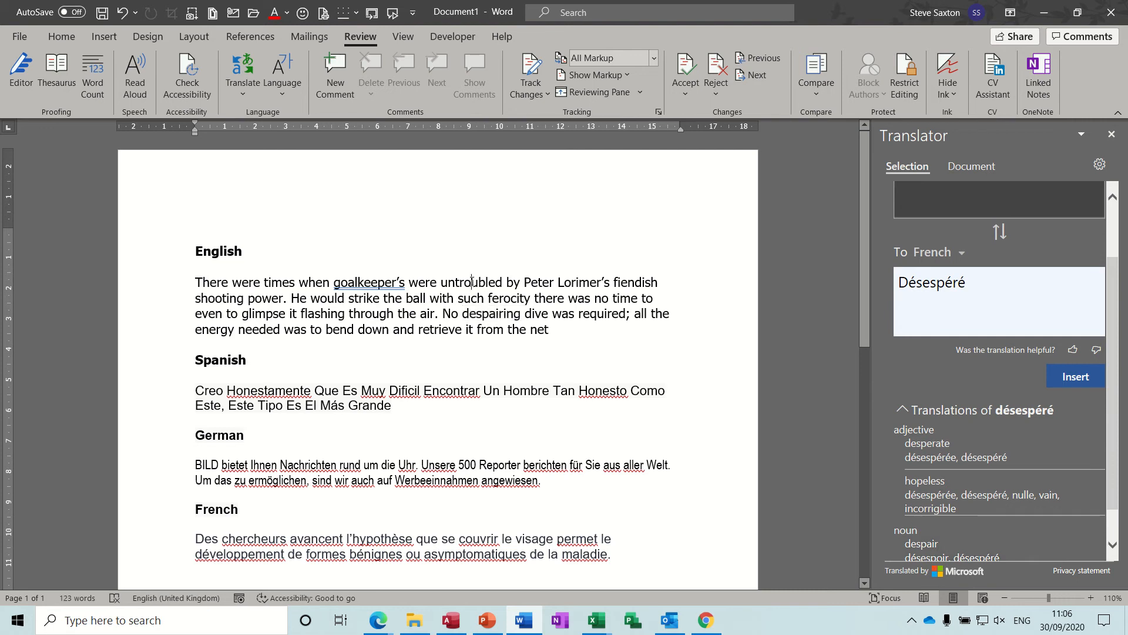
double_click(473, 280)
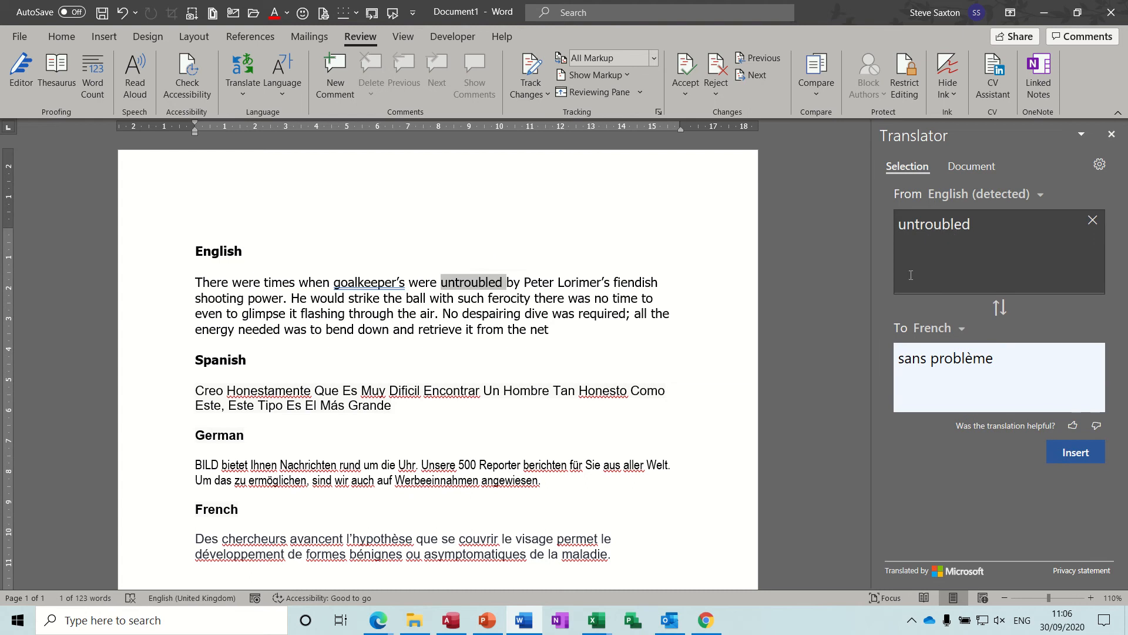
scroll(down, 3)
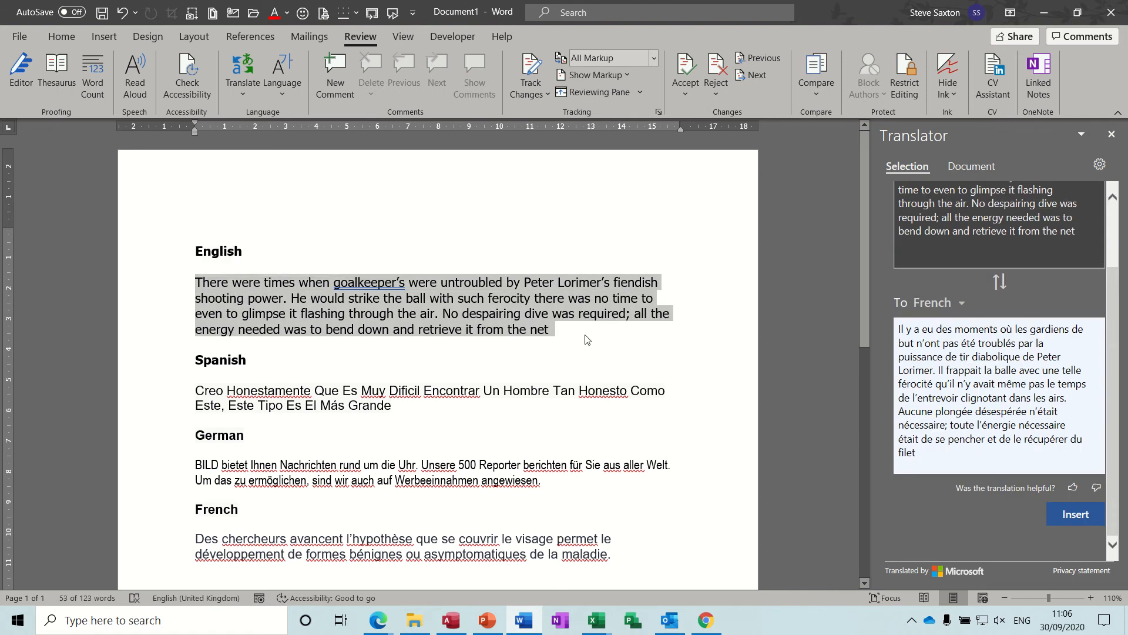
Step: Insert the French translation below the English paragraph, then reselect the English paragraph
click(572, 339)
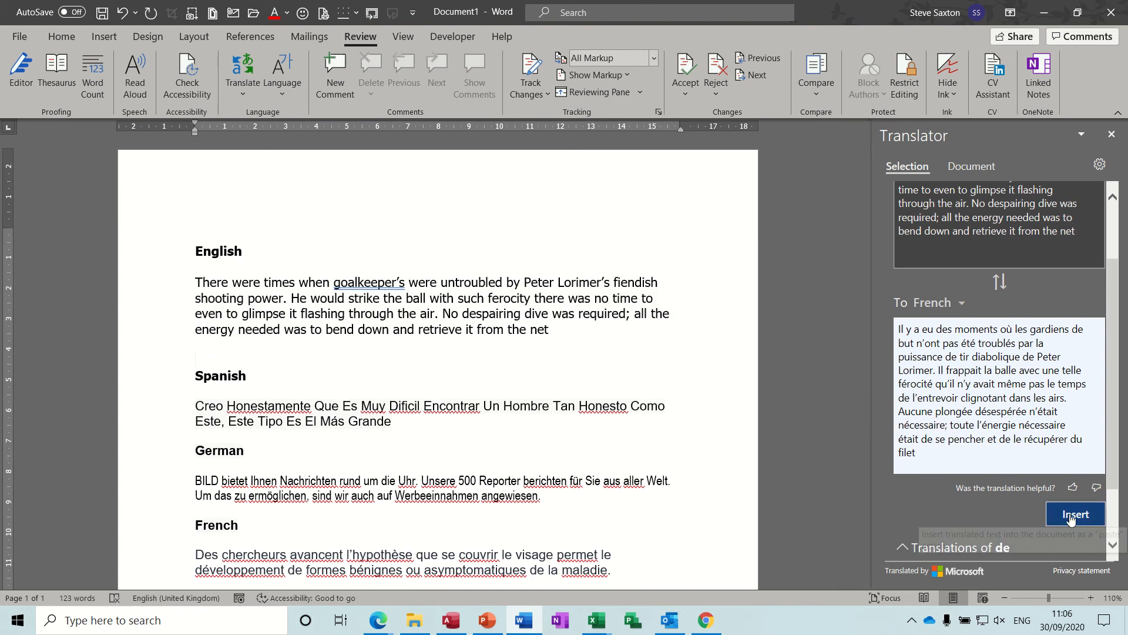
click(1074, 514)
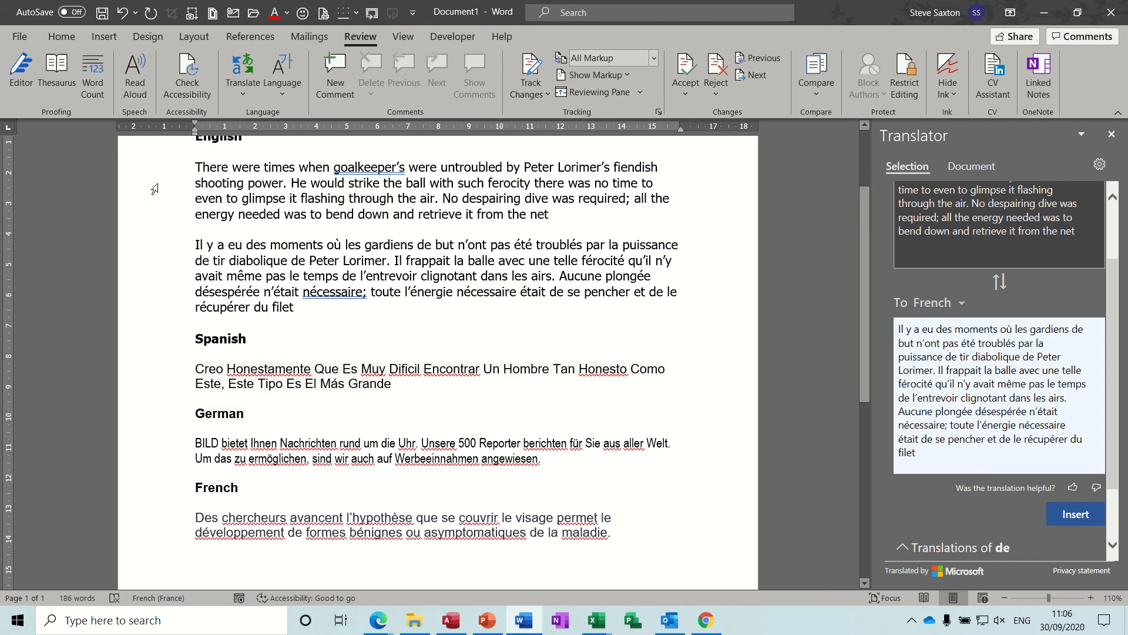
drag(196, 167, 549, 214)
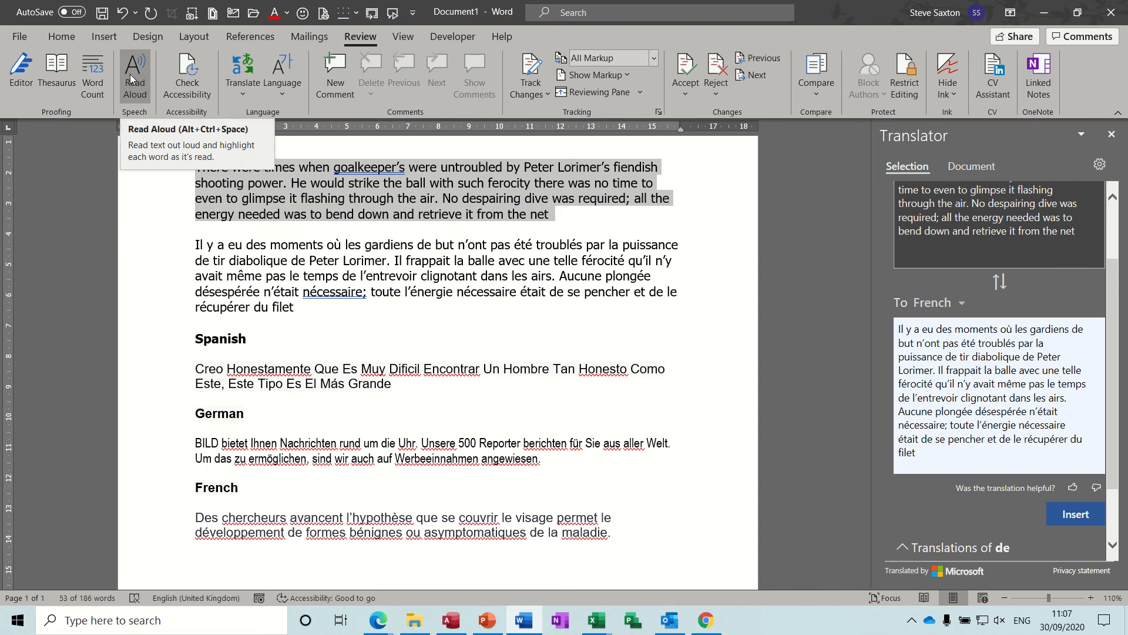
Step: Read the English paragraph aloud and look up single words such as 'shooting' (Tir)
click(134, 71)
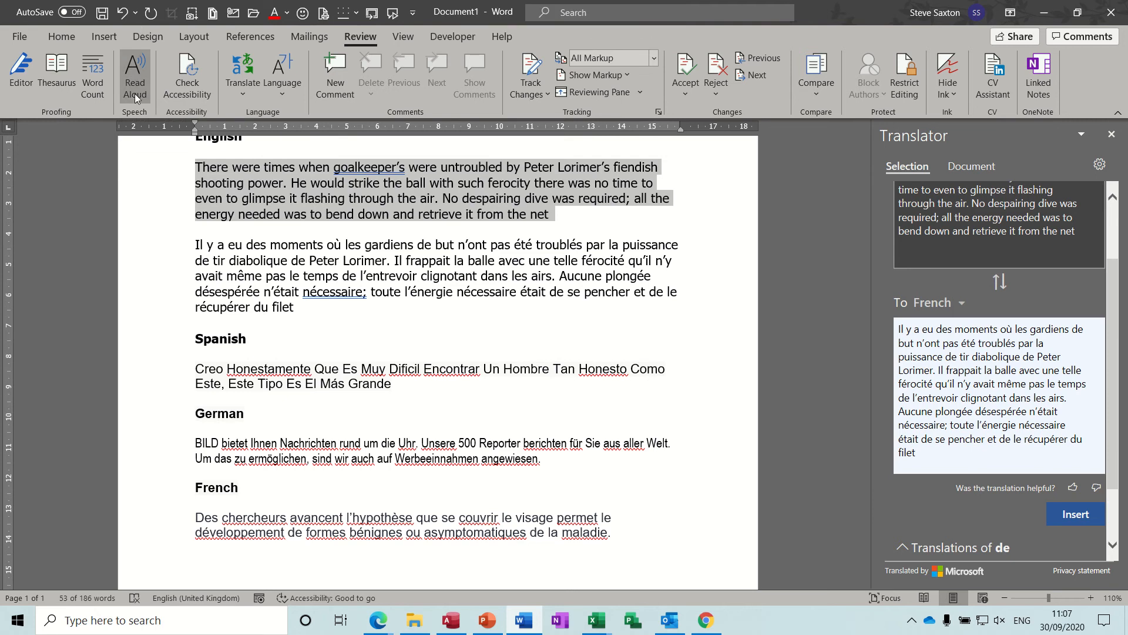
click(134, 74)
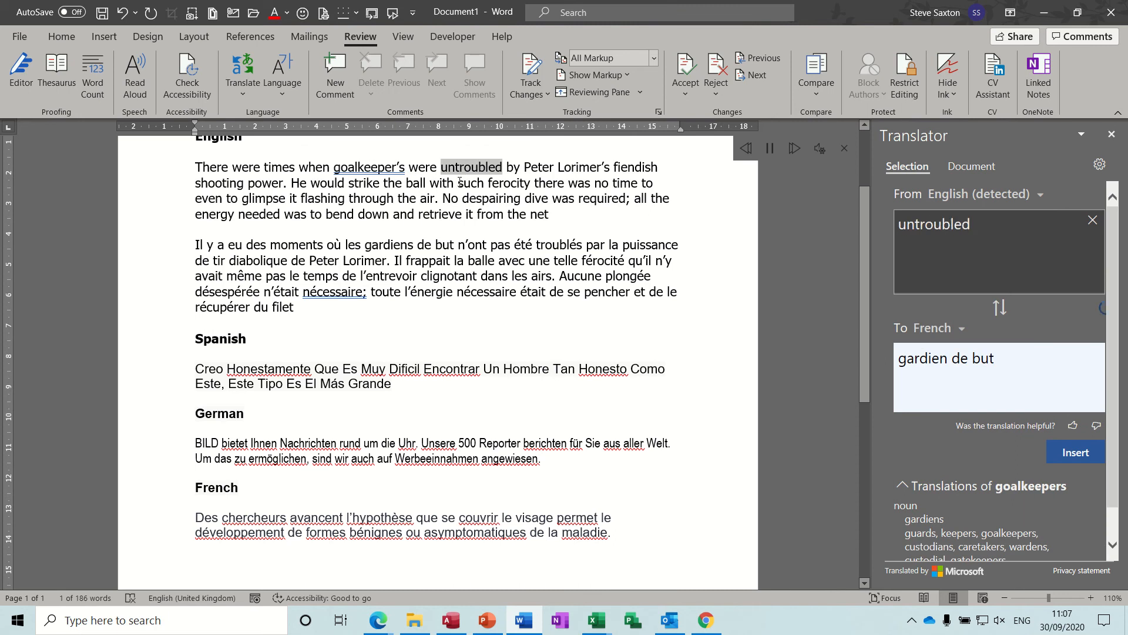
double_click(220, 183)
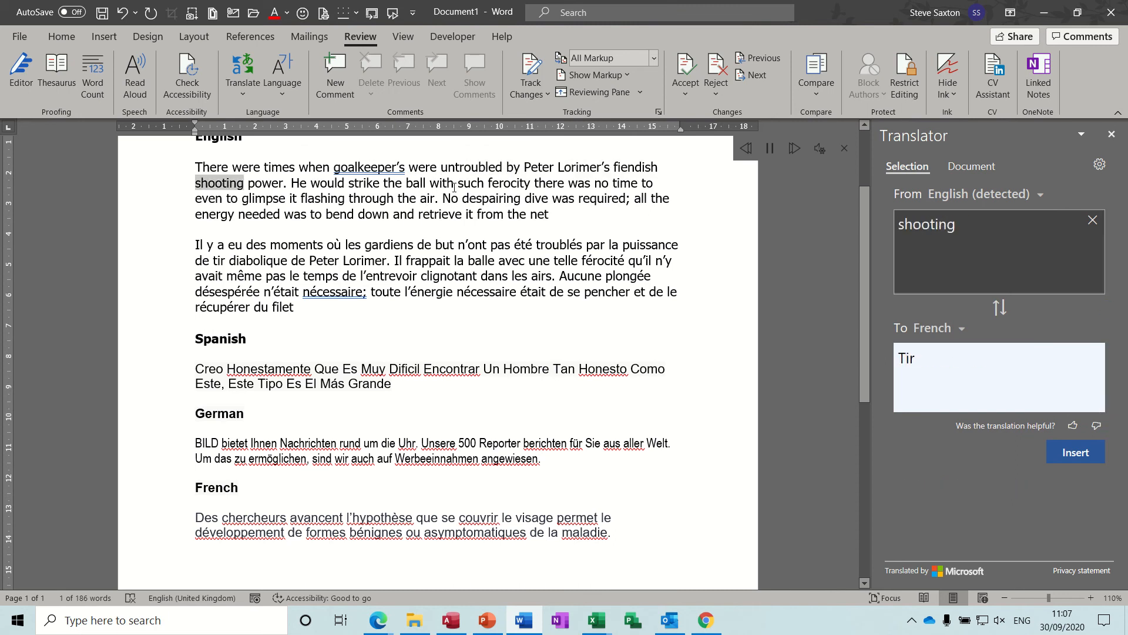
double_click(387, 183)
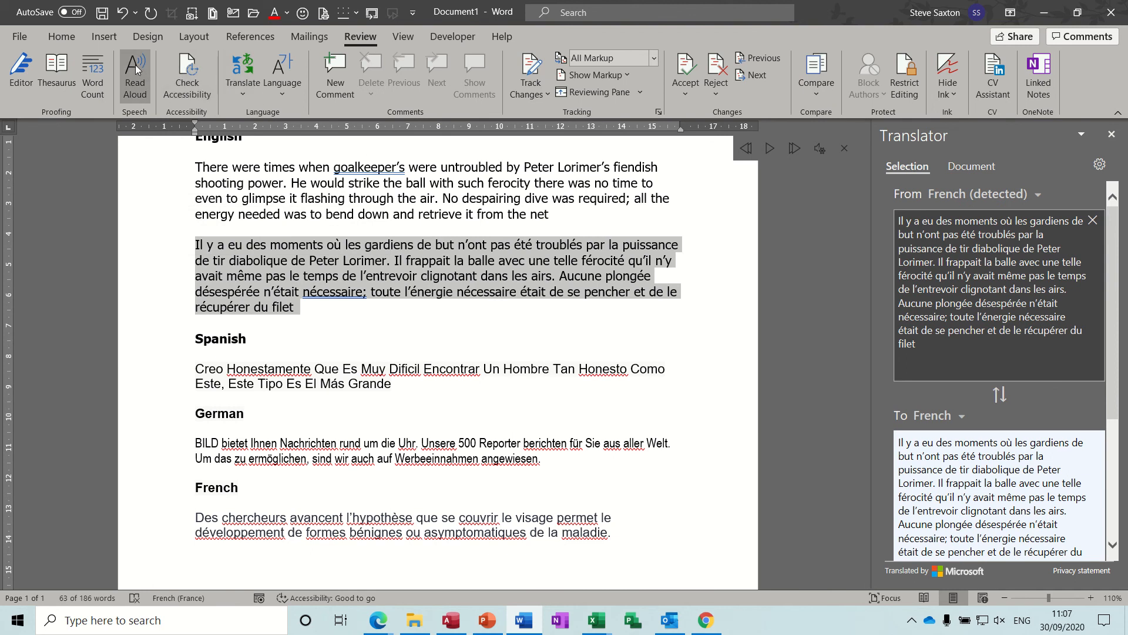
mouse_move(134, 72)
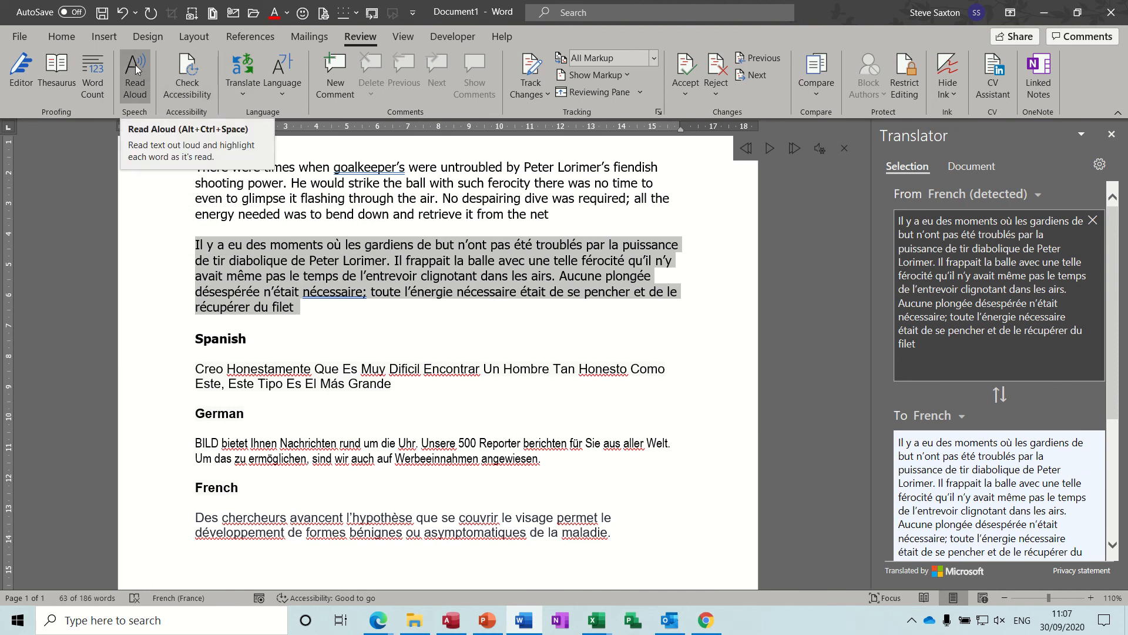
mouse_move(134, 68)
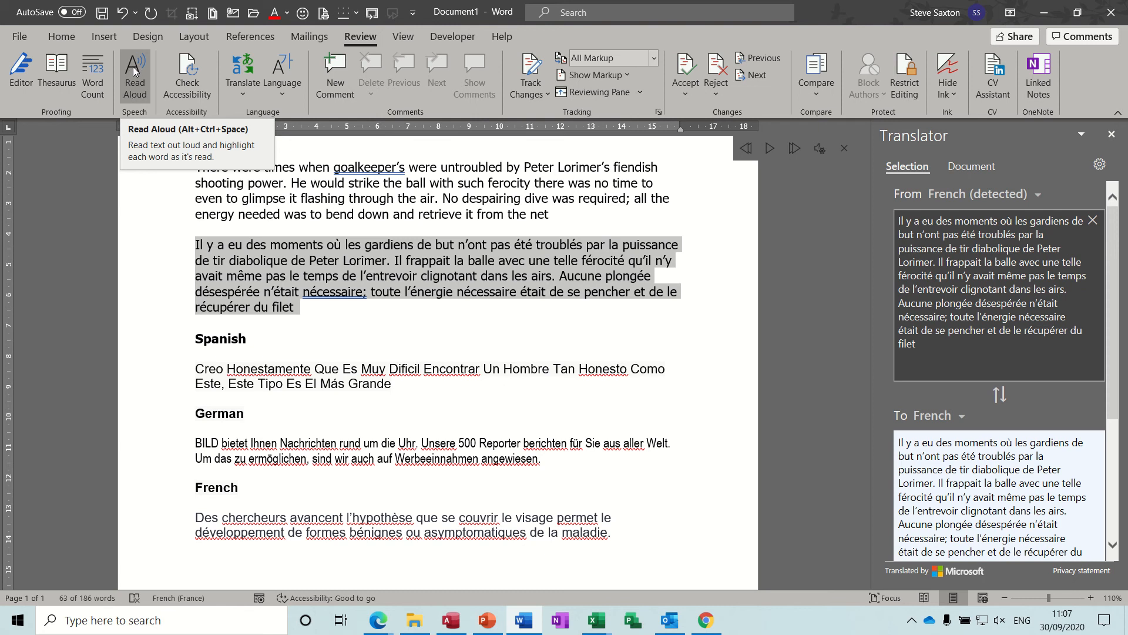
mouse_move(149, 119)
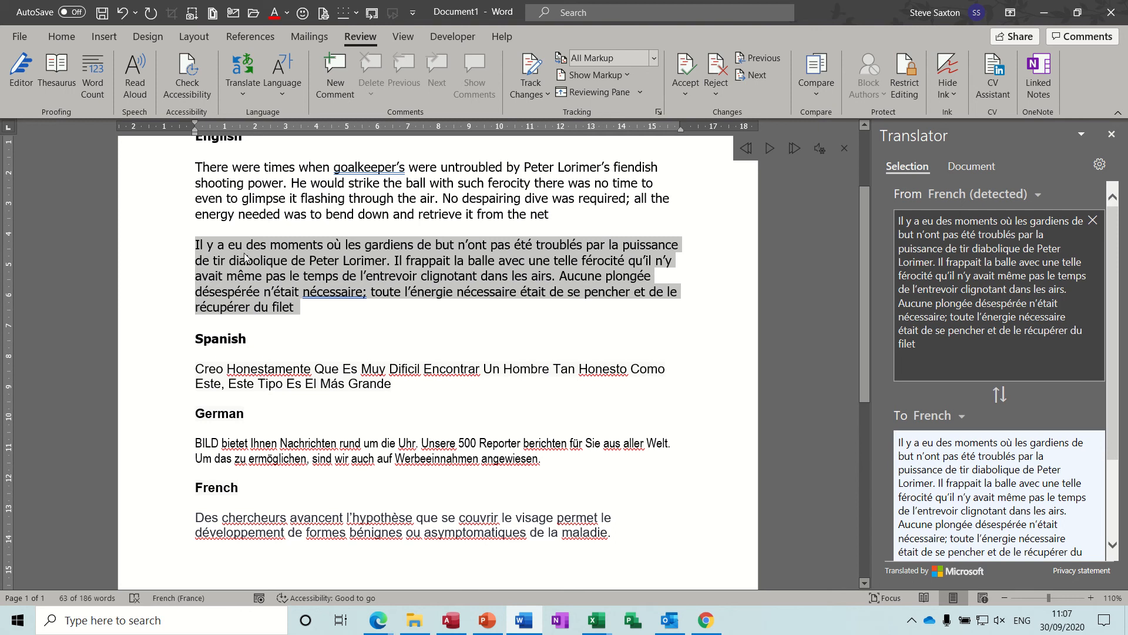
mouse_move(250, 257)
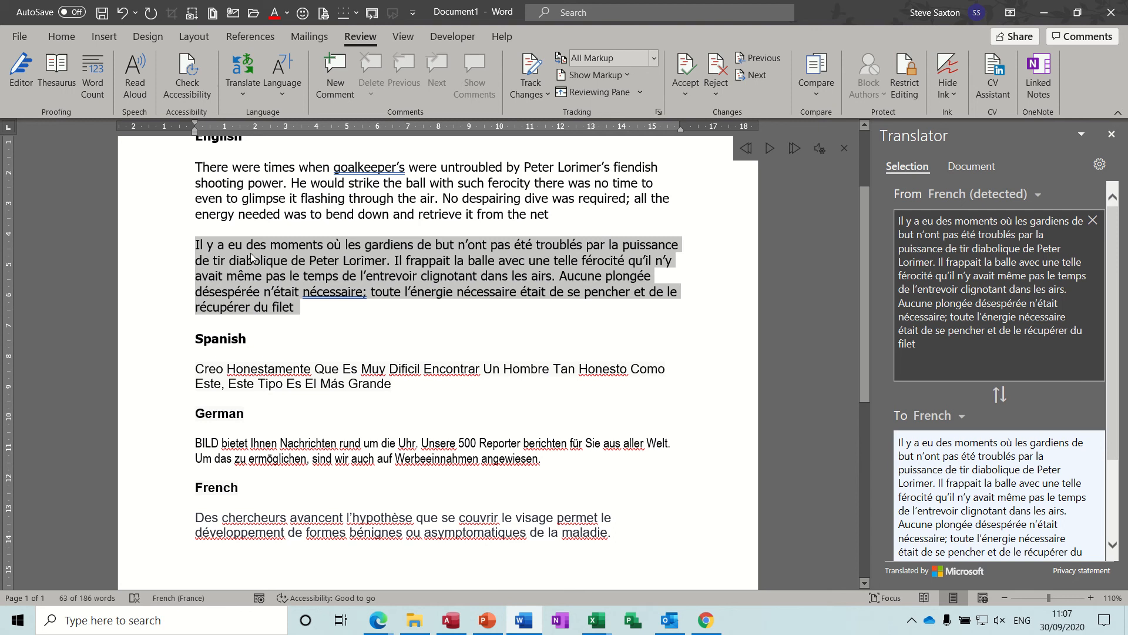
mouse_move(360, 280)
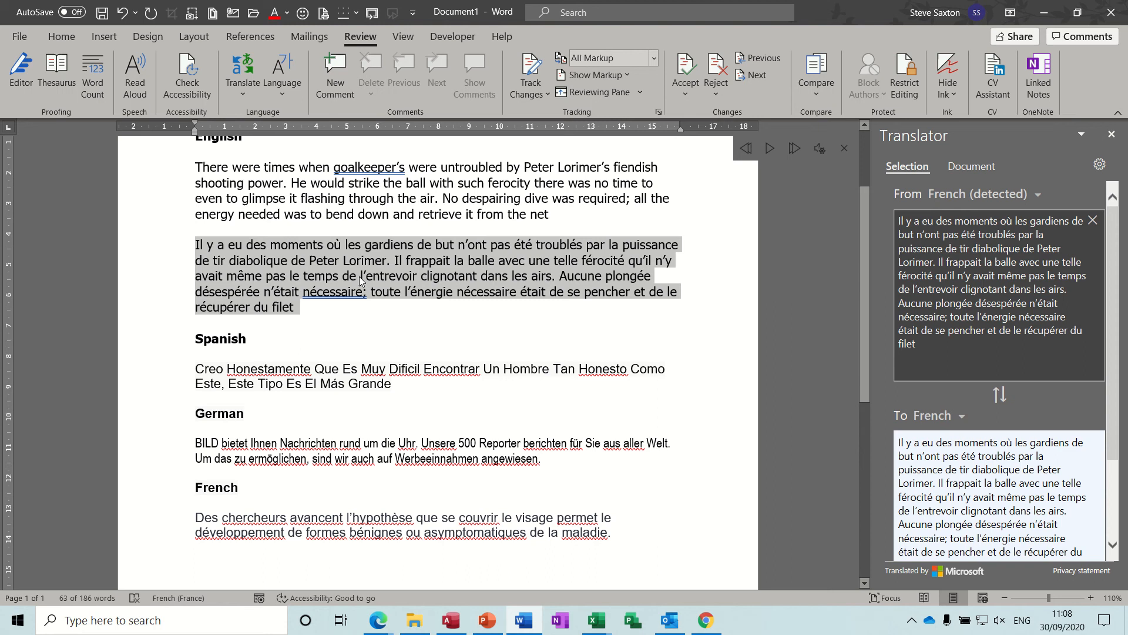
click(188, 177)
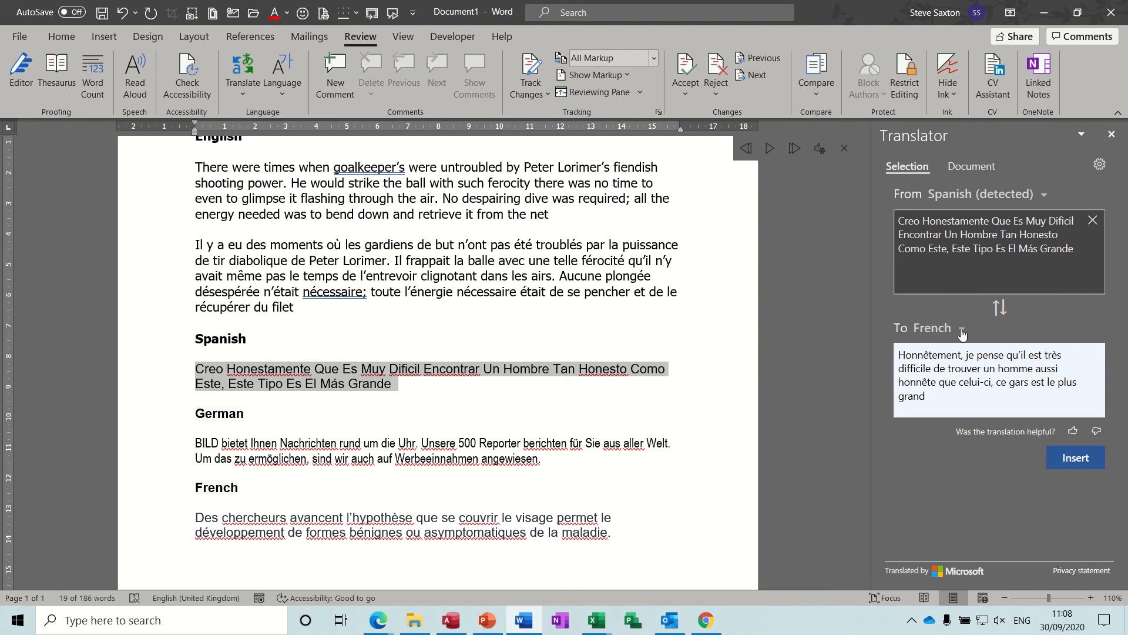
Step: Change the Translator 'To' language to English for the Spanish and French paragraphs
click(961, 328)
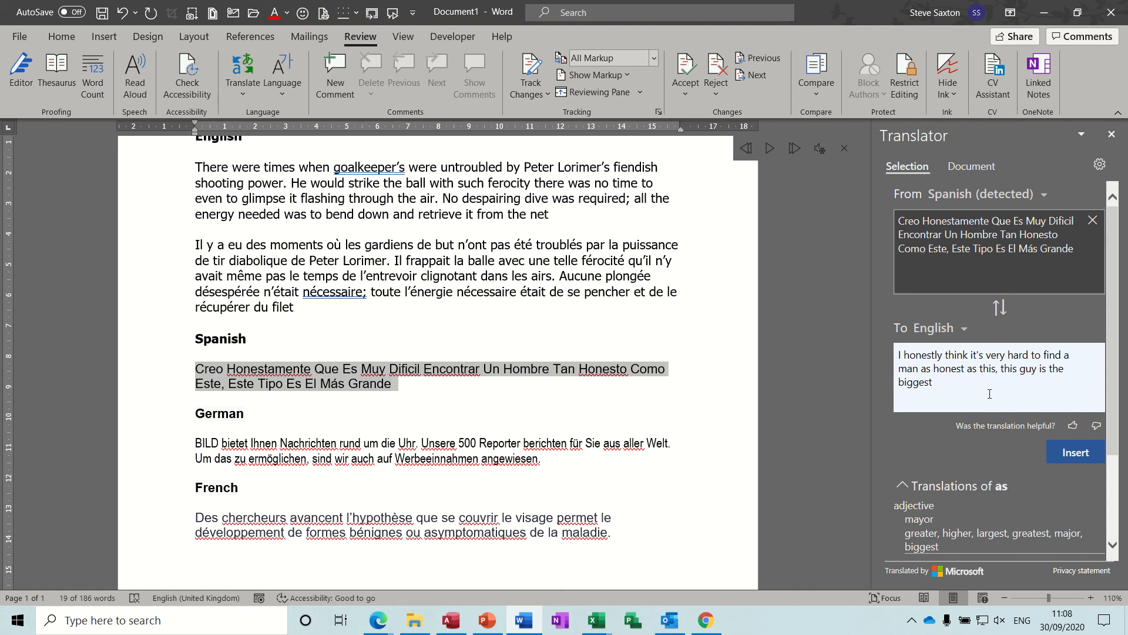
scroll(down, 3)
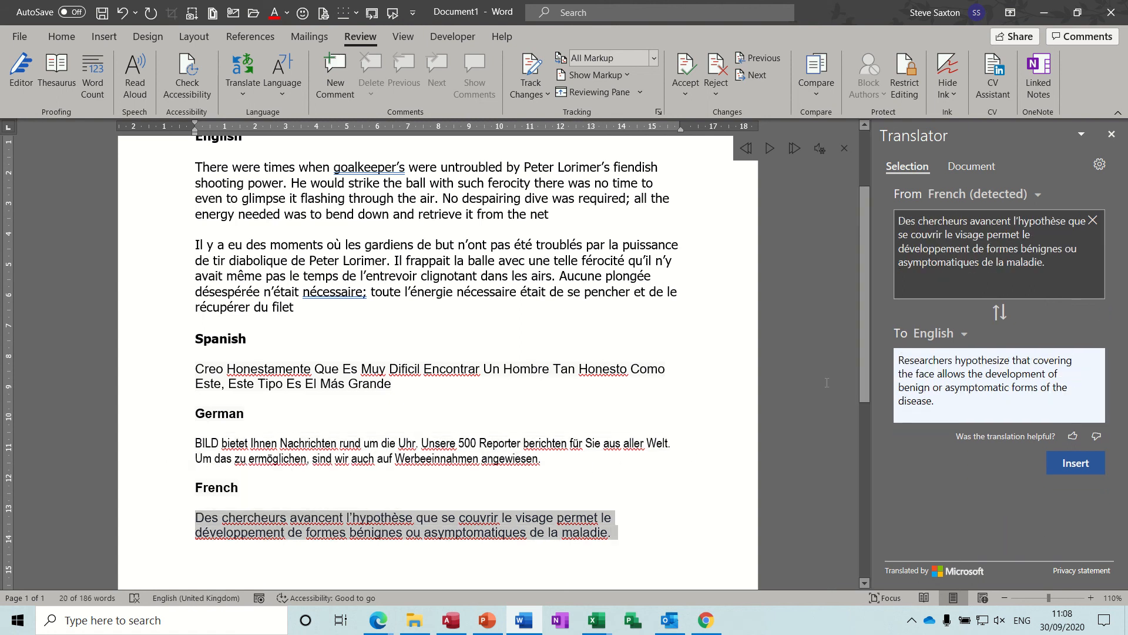
Step: Look up alternatives for 'permet', browse target languages, then load 'despairing' for translation
double_click(942, 221)
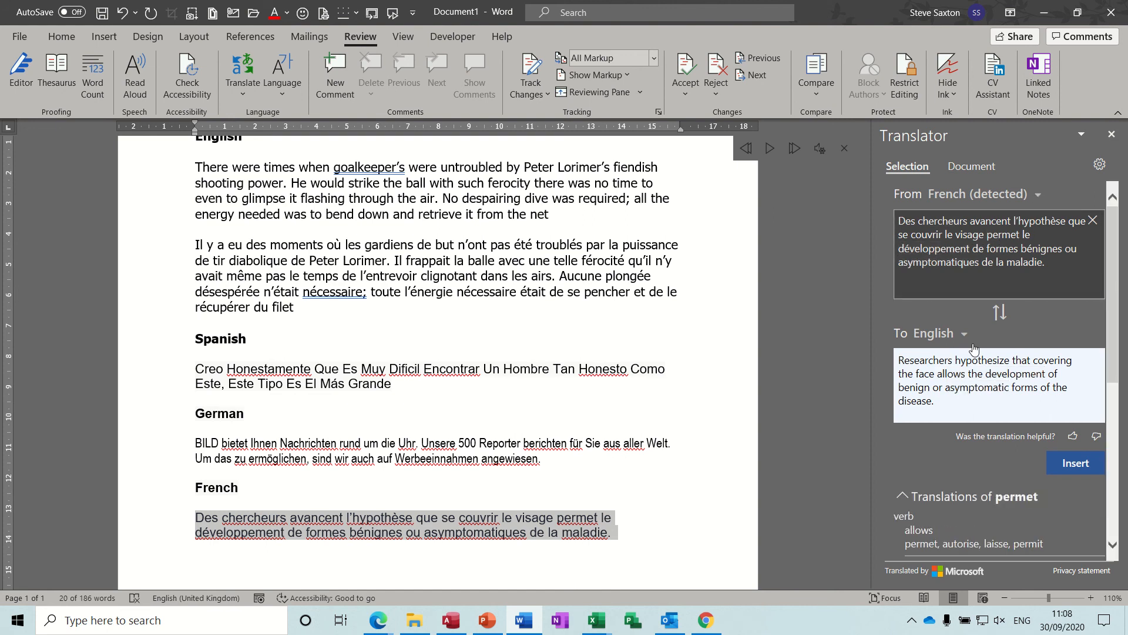
click(964, 332)
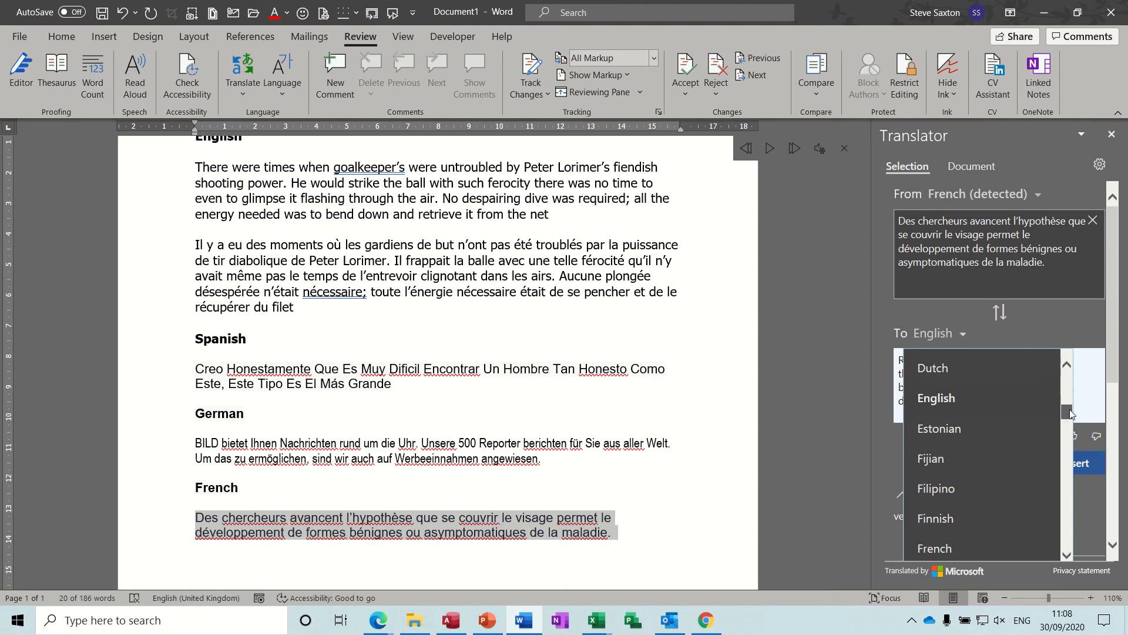
scroll(down, 3)
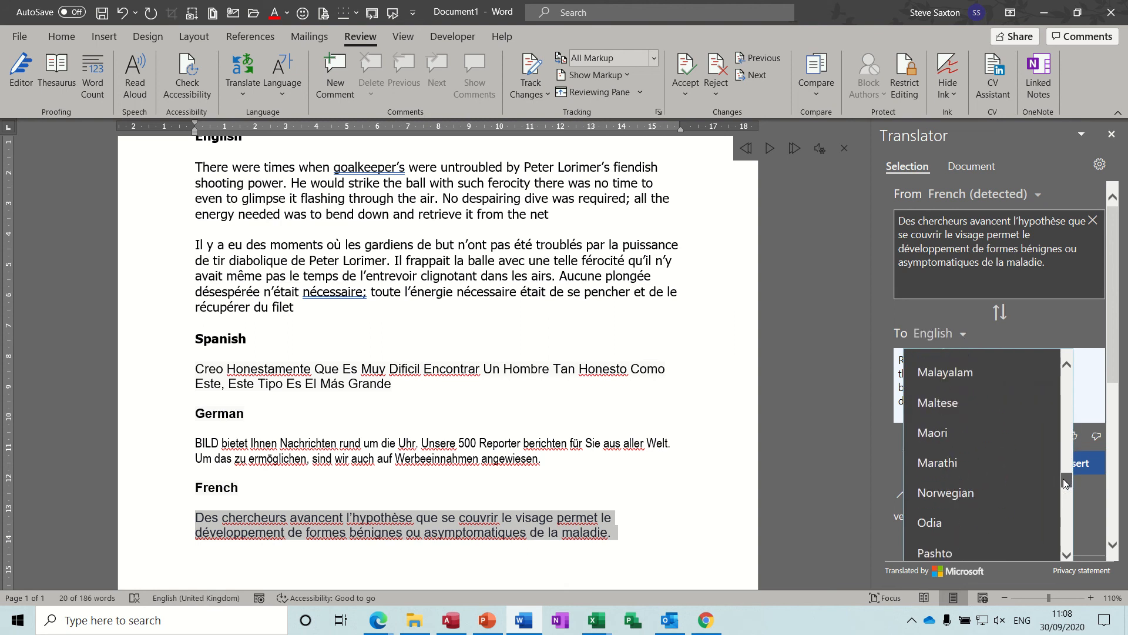
scroll(down, 3)
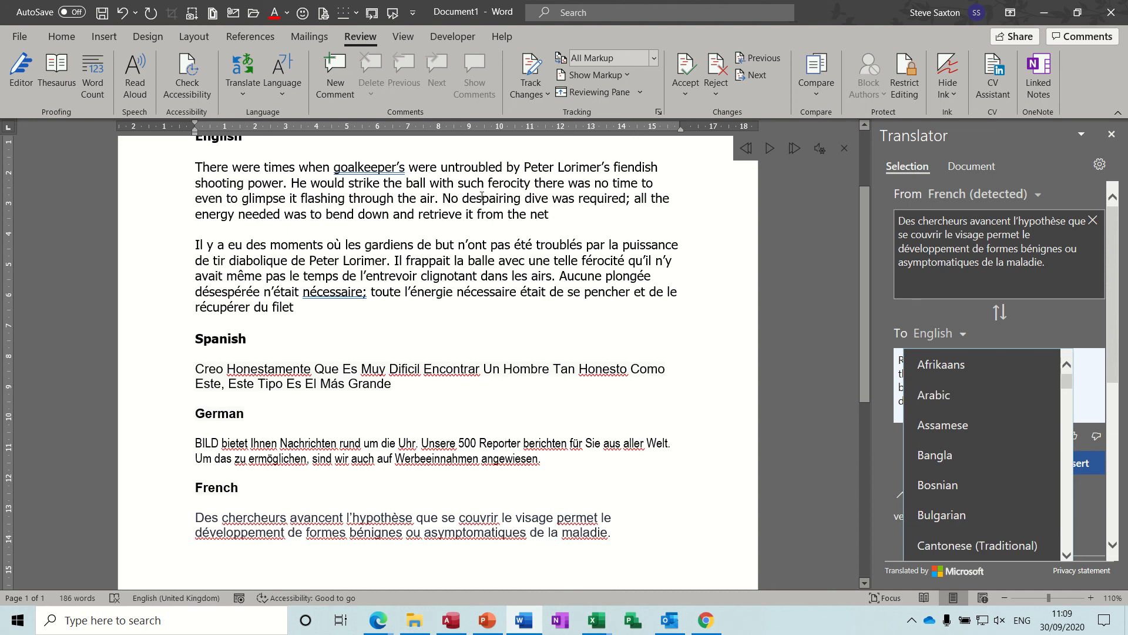
double_click(491, 197)
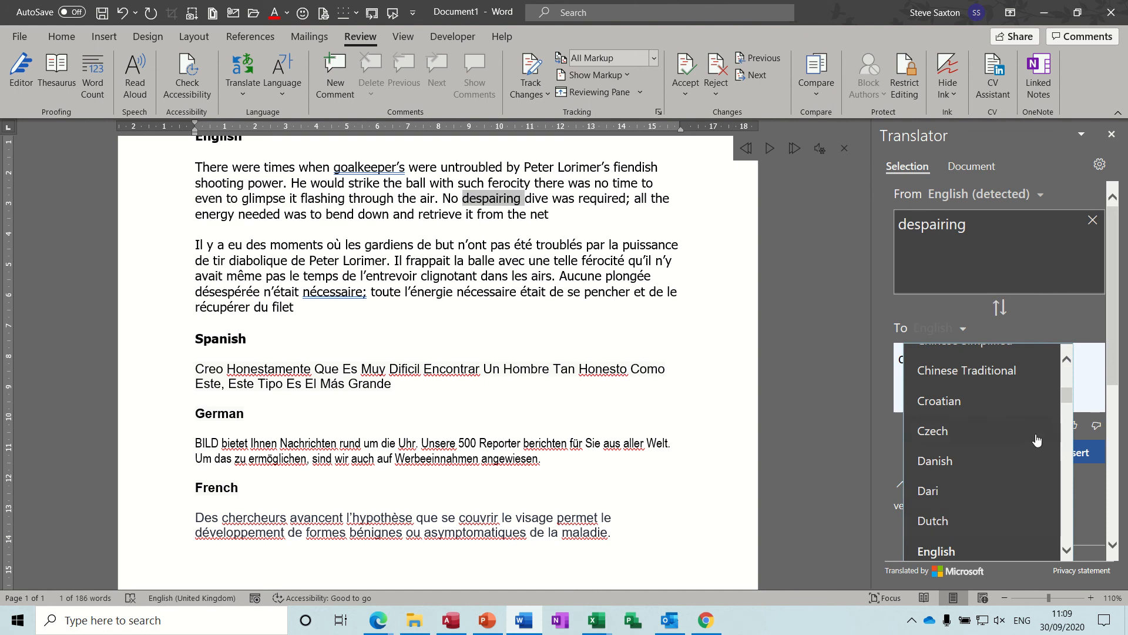
Step: Translate 'despairing' and 'was' into Greek, then 'to bend down' into German (zum Verbiegen)
scroll(down, 3)
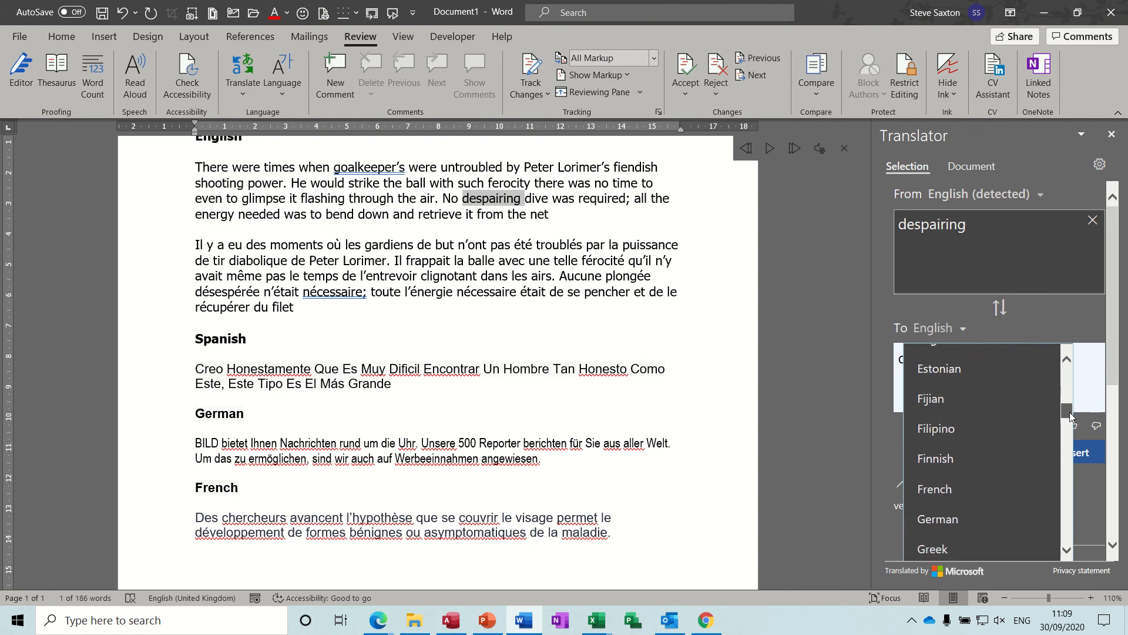
scroll(down, 3)
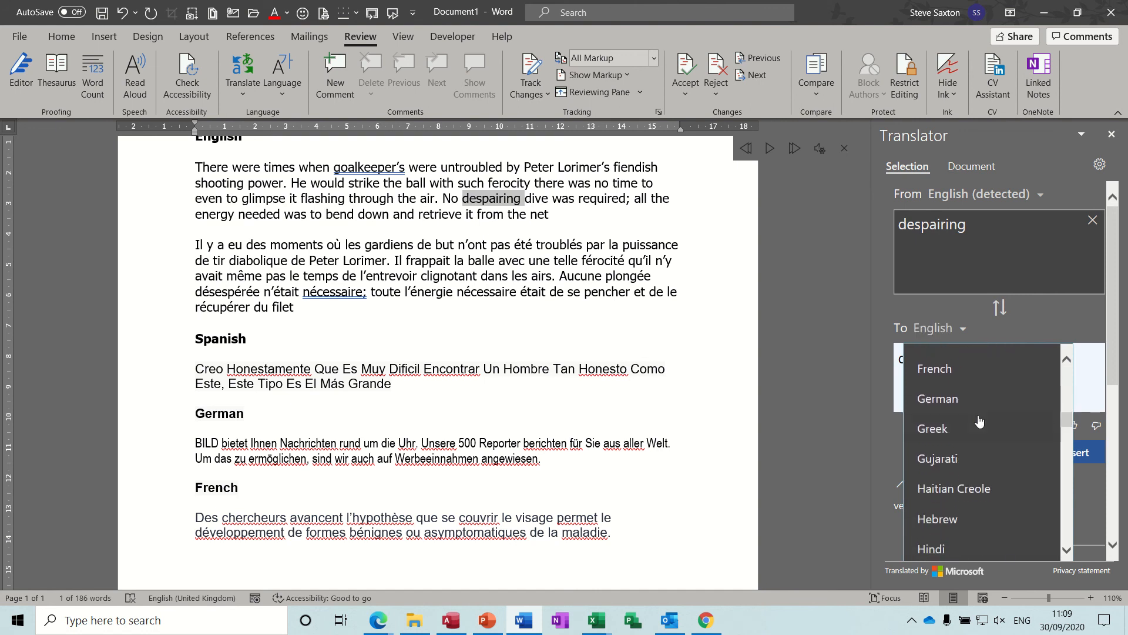
click(931, 428)
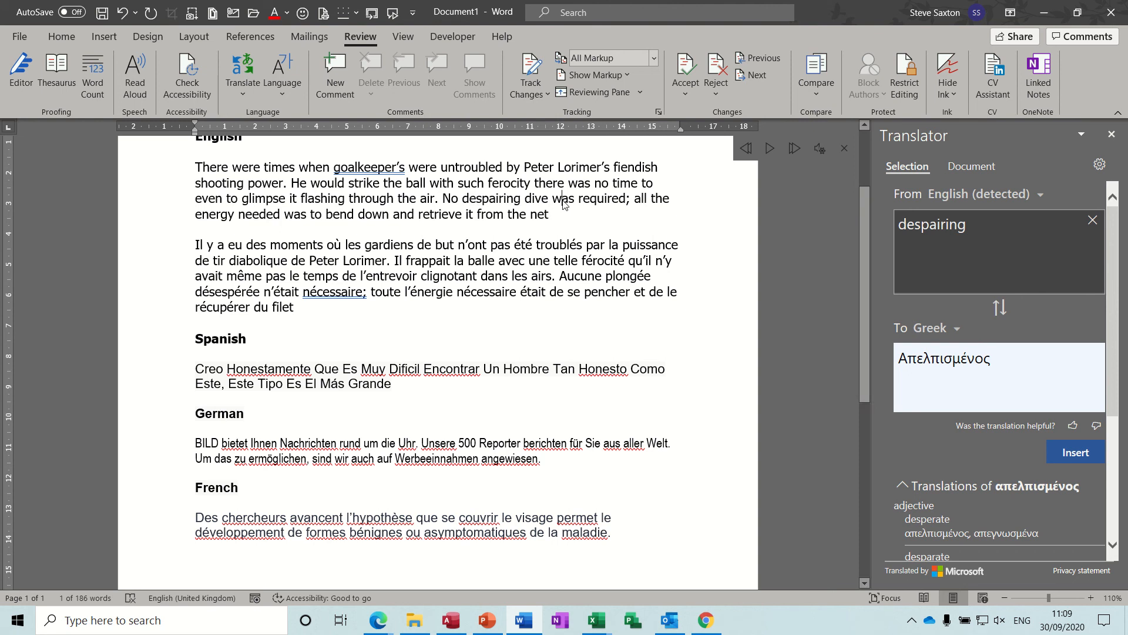
double_click(565, 197)
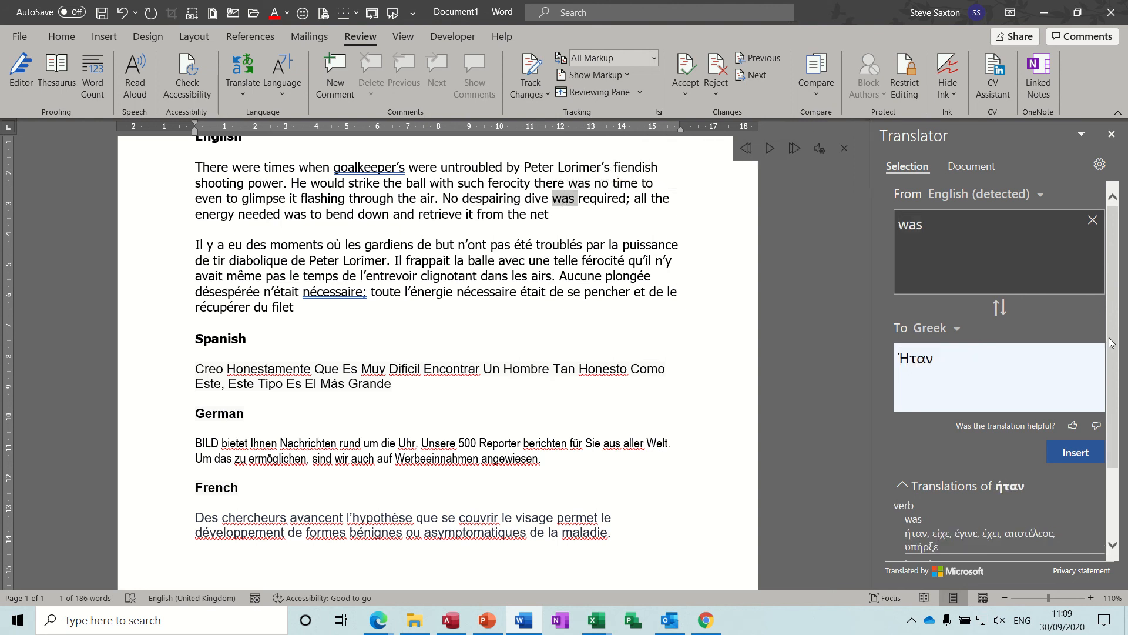
scroll(down, 3)
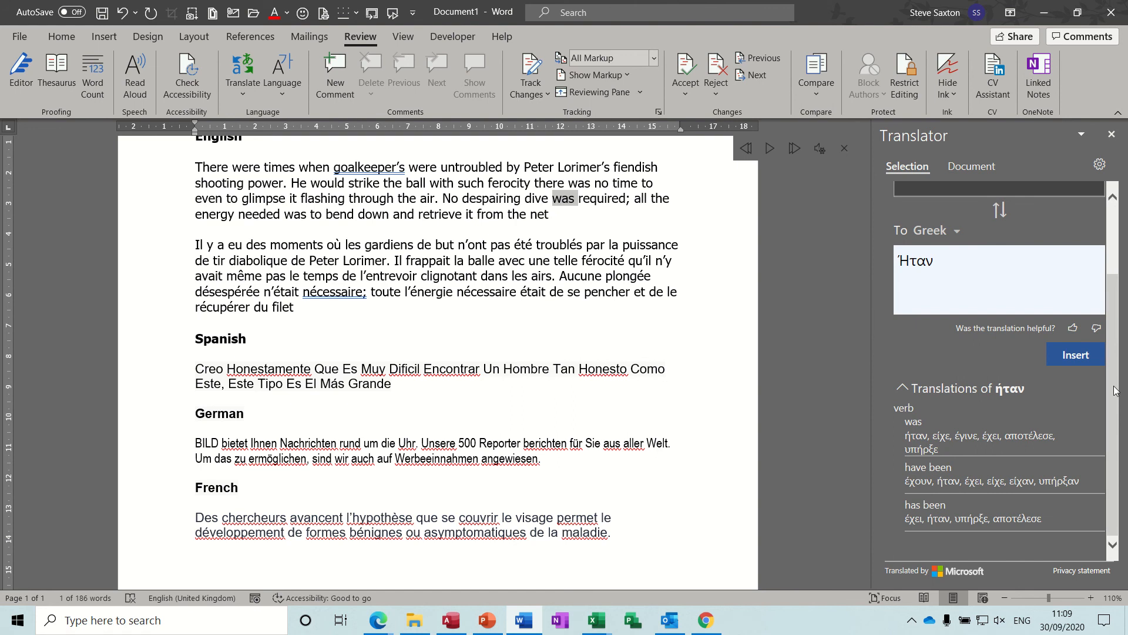
mouse_move(960, 235)
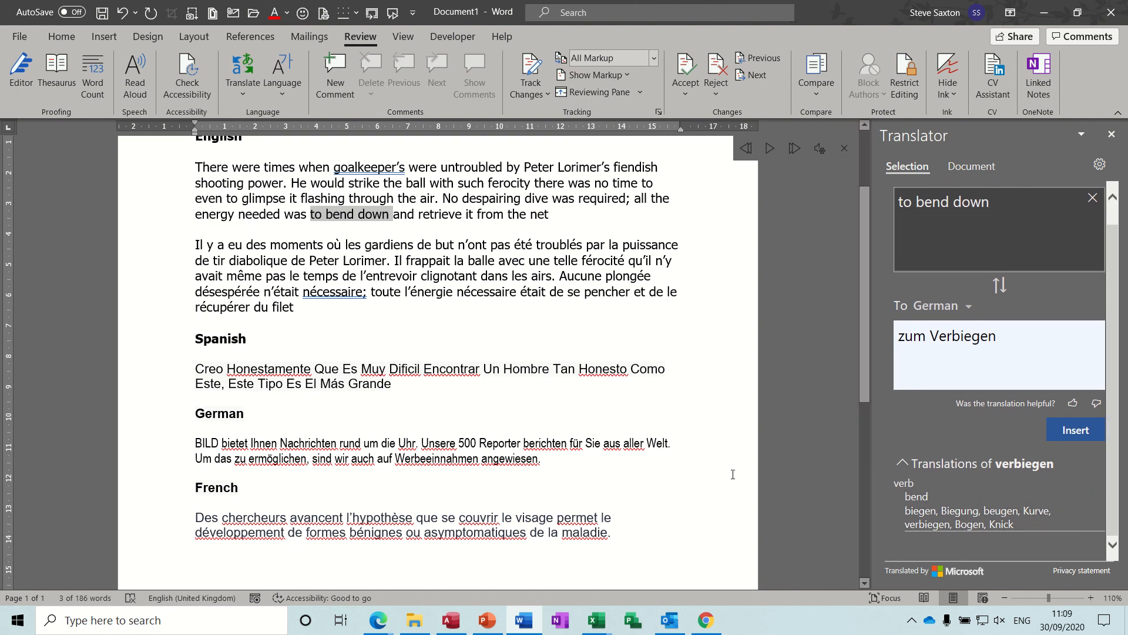
click(473, 274)
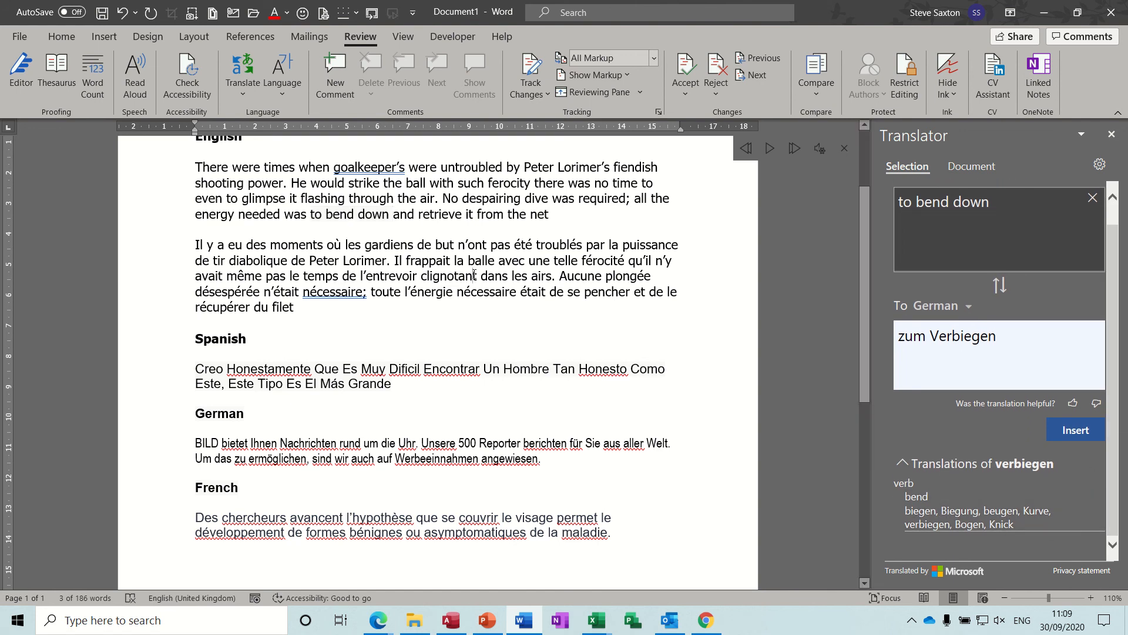